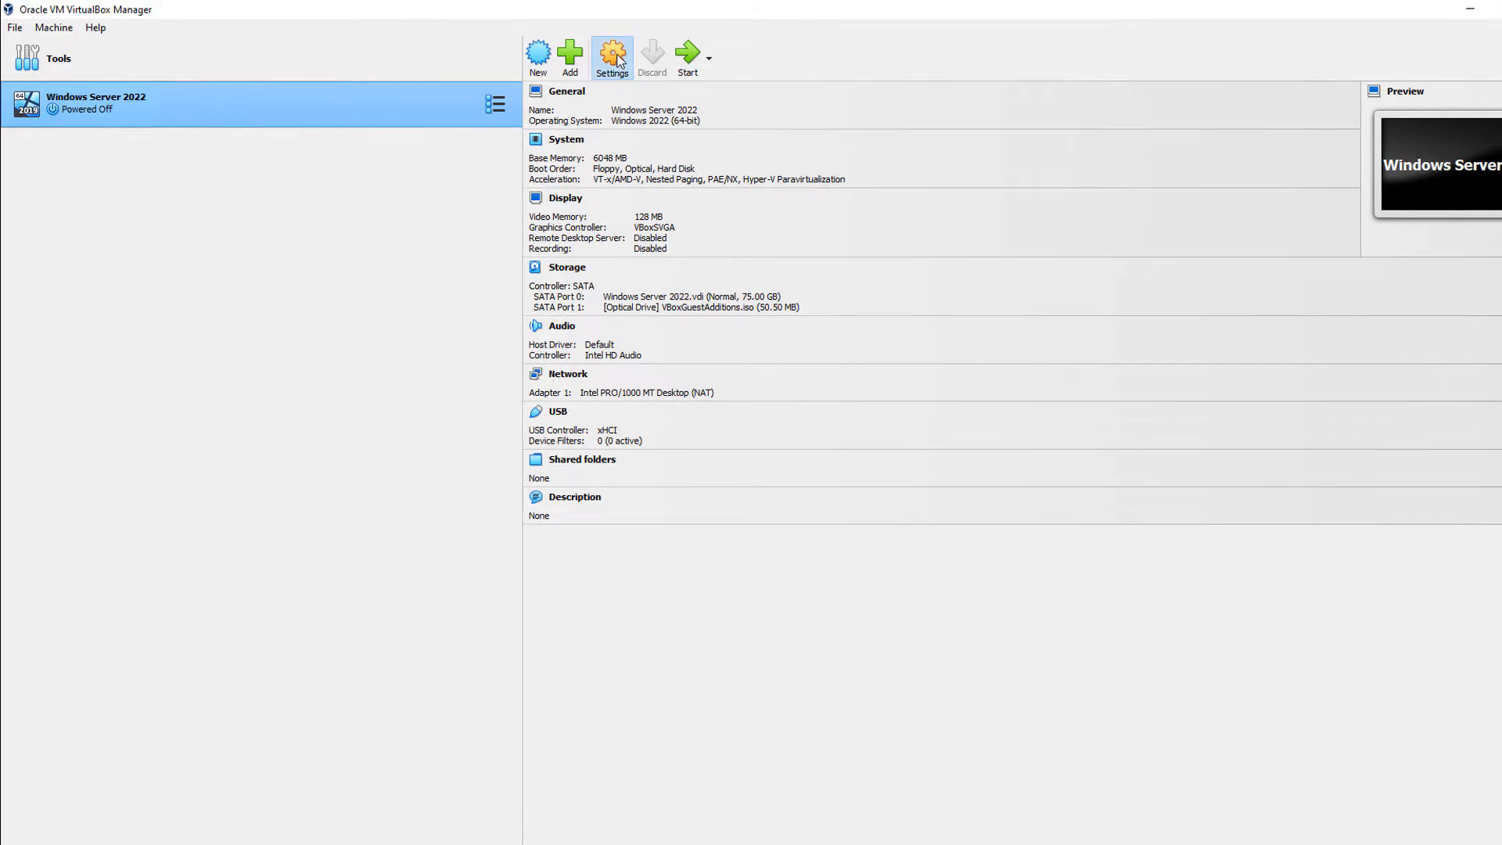
Open the Windows Server 2022 VM's Settings dialog using the toolbar gear
left_click(611, 55)
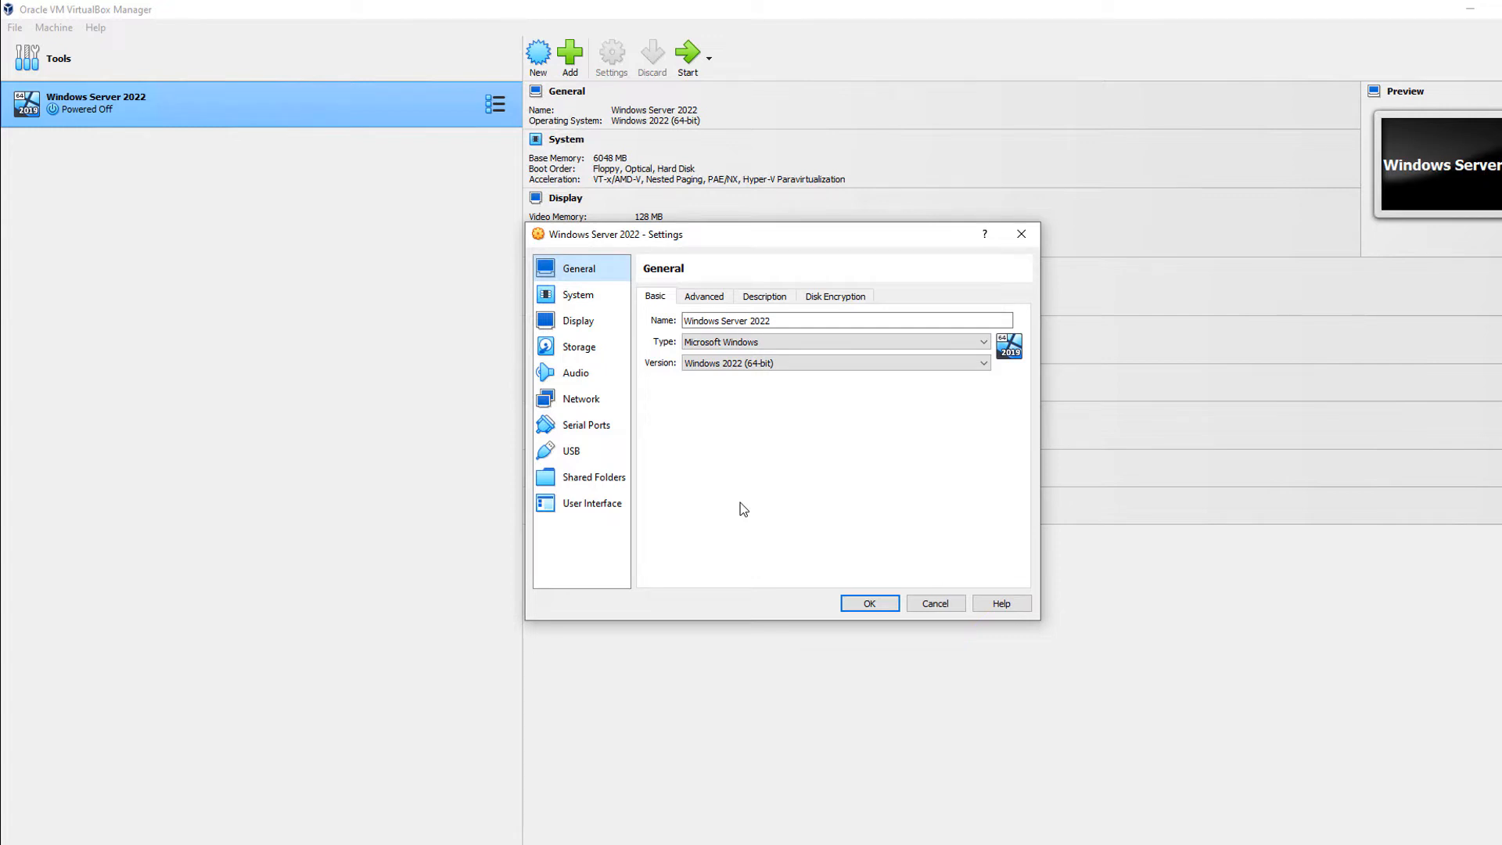
Show the System page with 6048 MB base memory and the boot order list
left_click(577, 294)
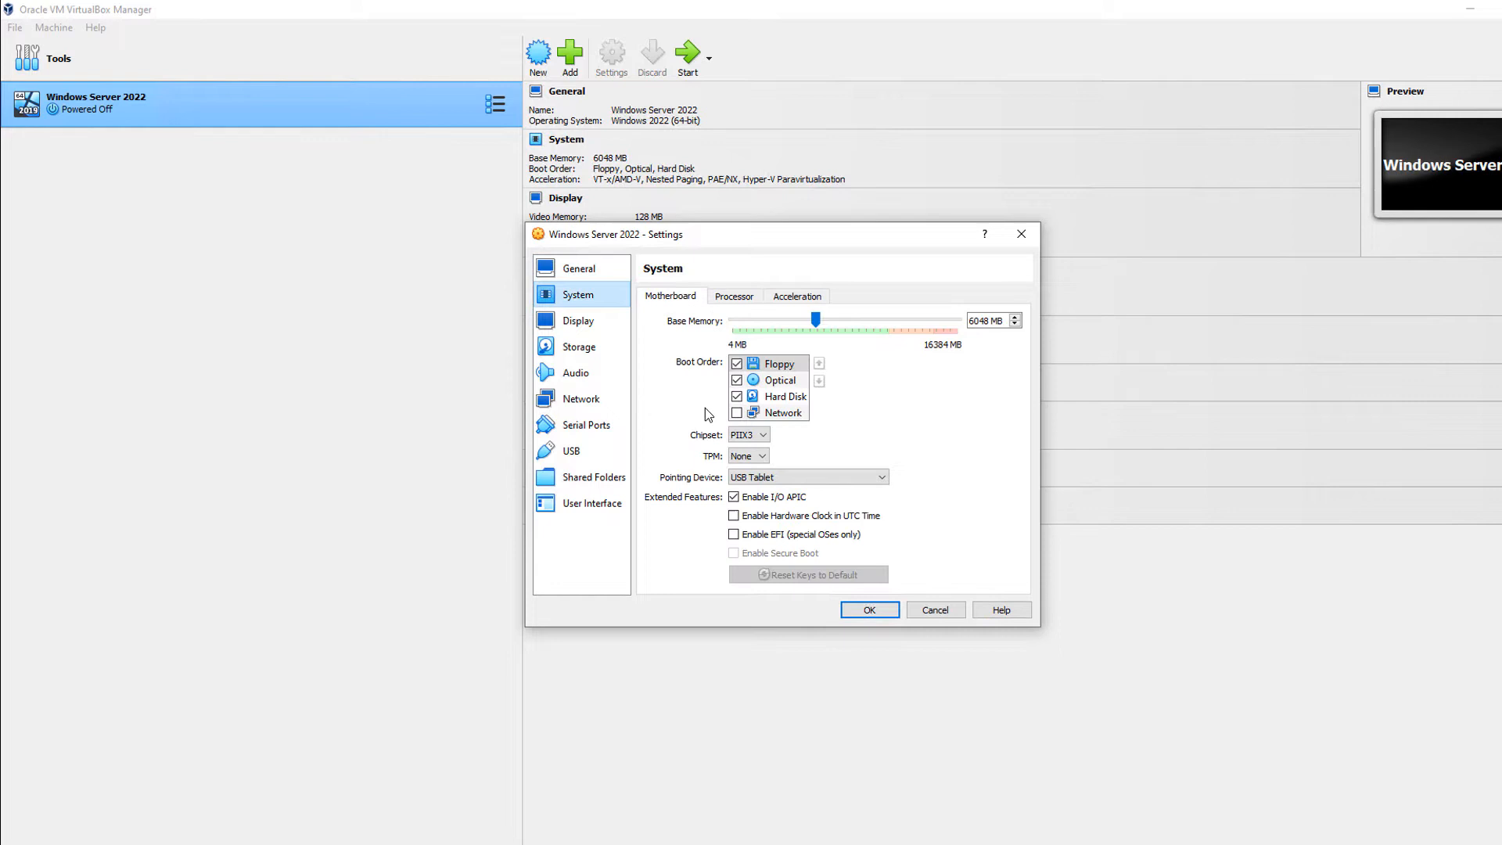
mouse_move(674, 383)
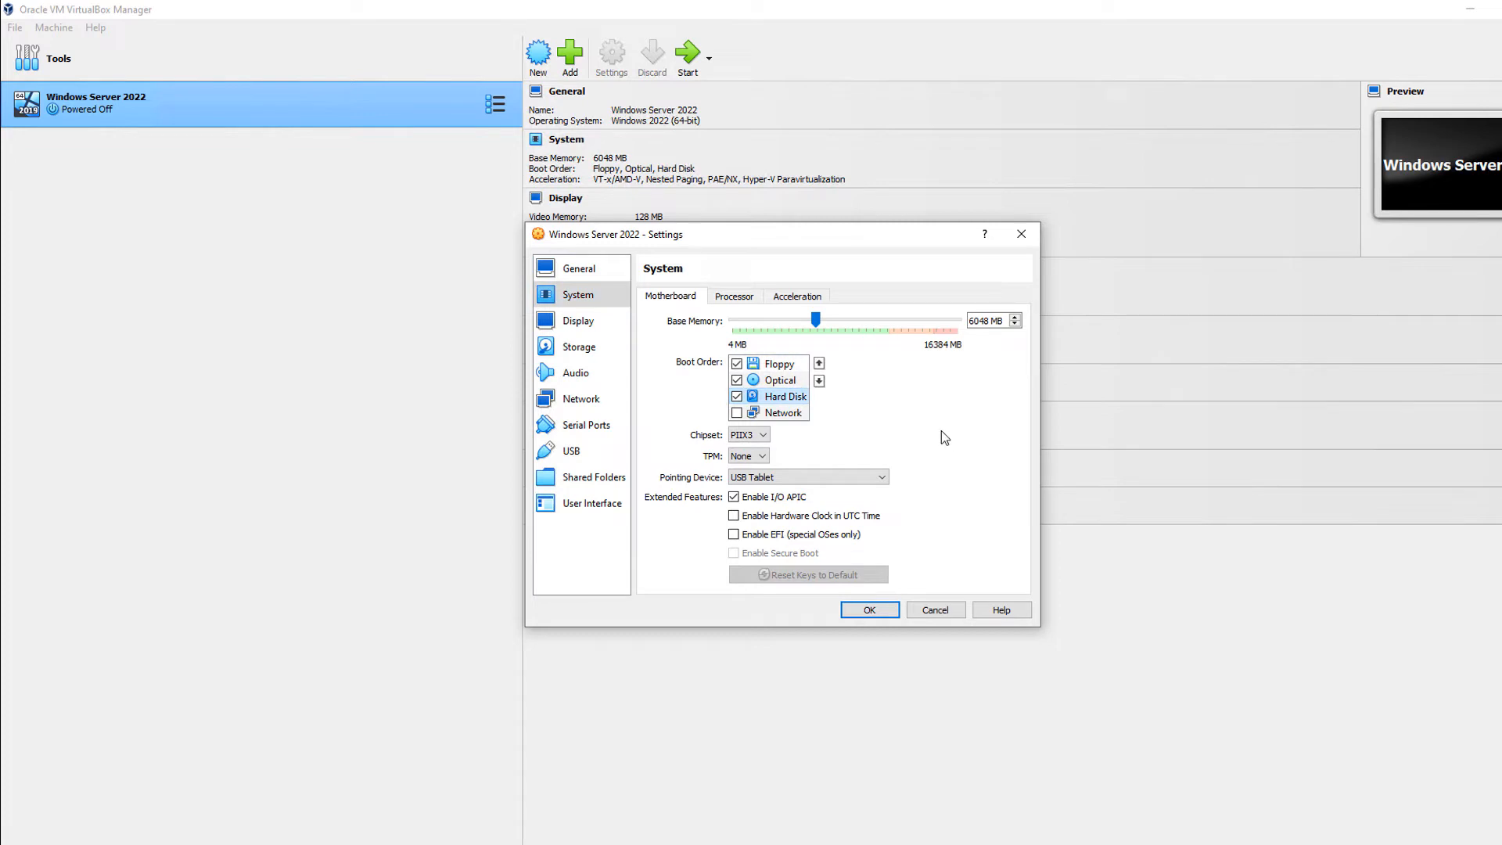
Raise Hard Disk to first place in the boot order, above Floppy and Optical
left_click(819, 363)
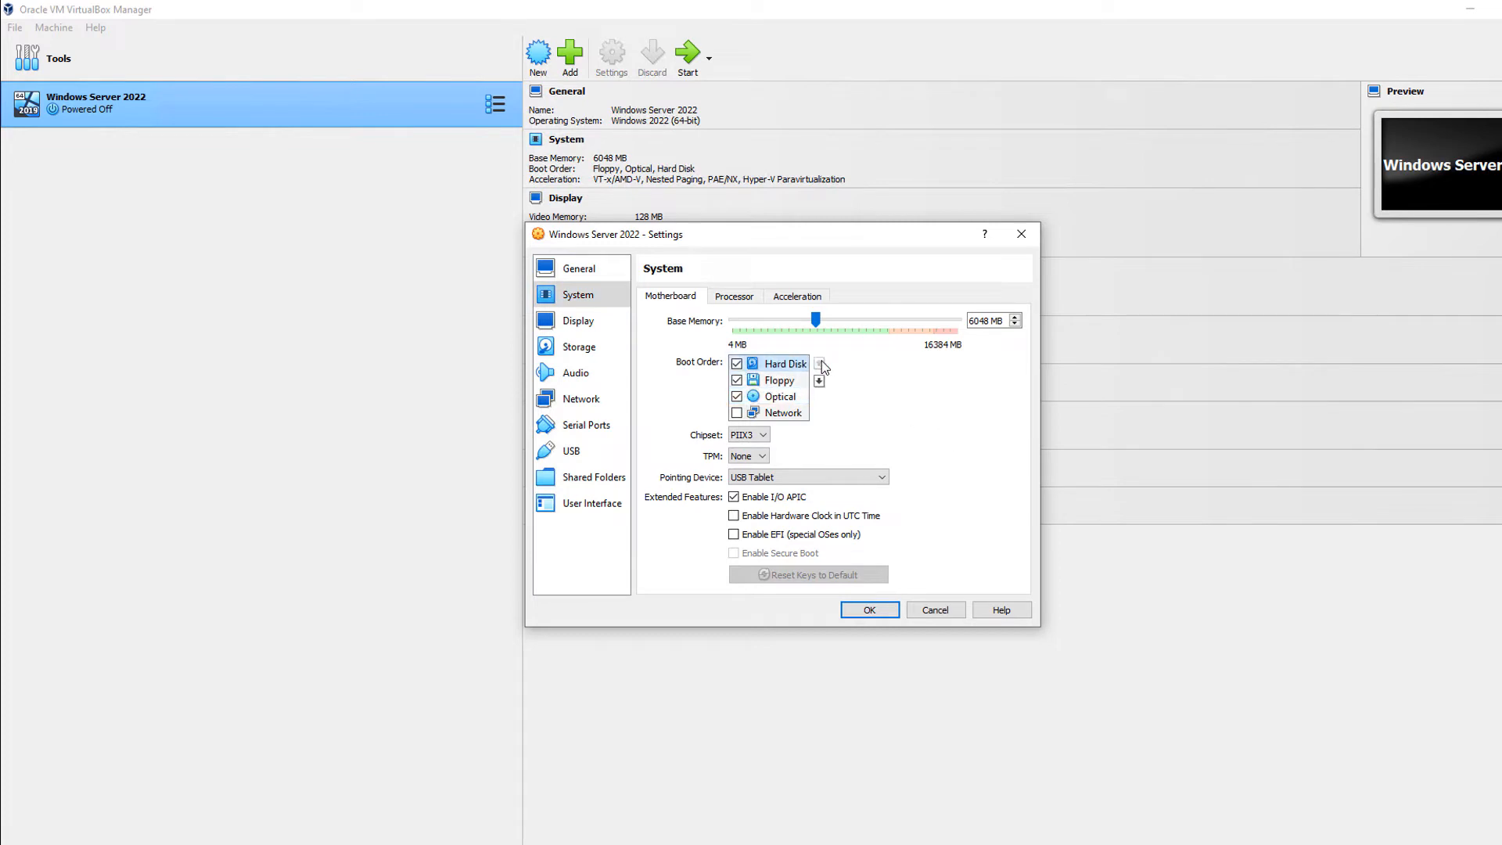
mouse_move(868, 404)
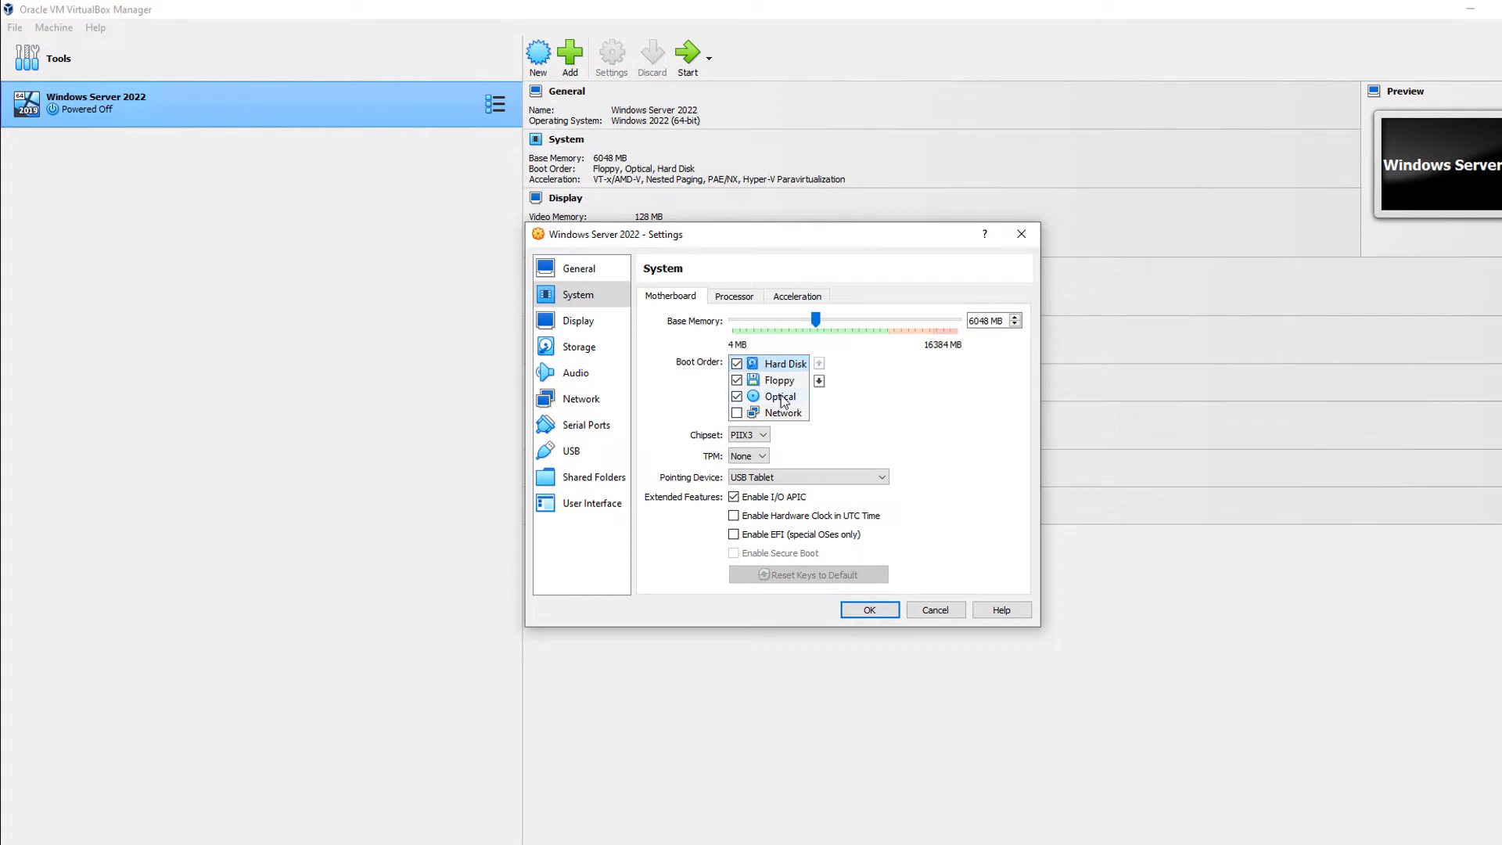
mouse_move(844, 411)
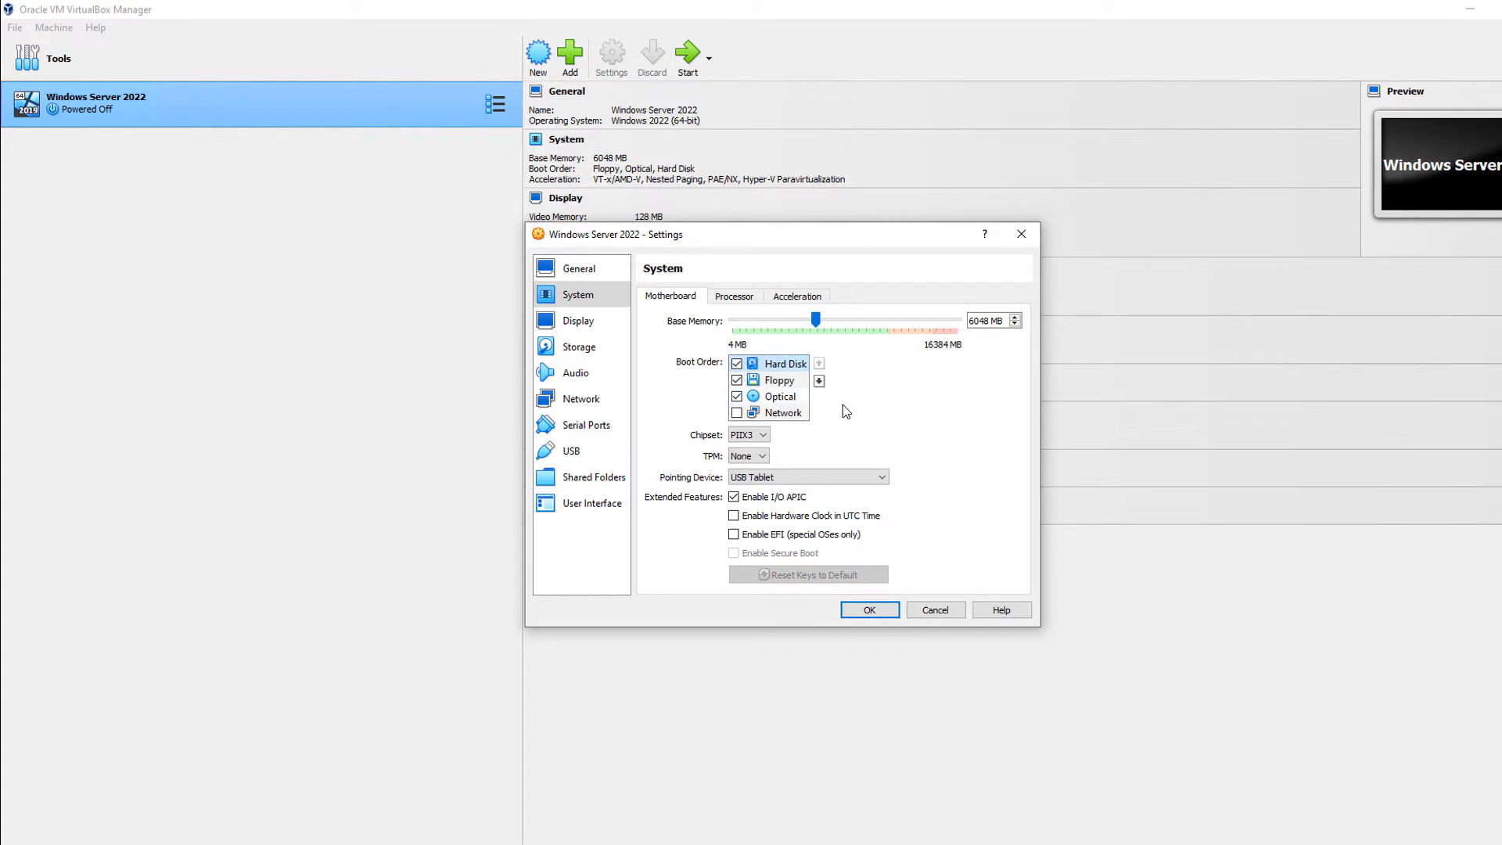
left_click(782, 412)
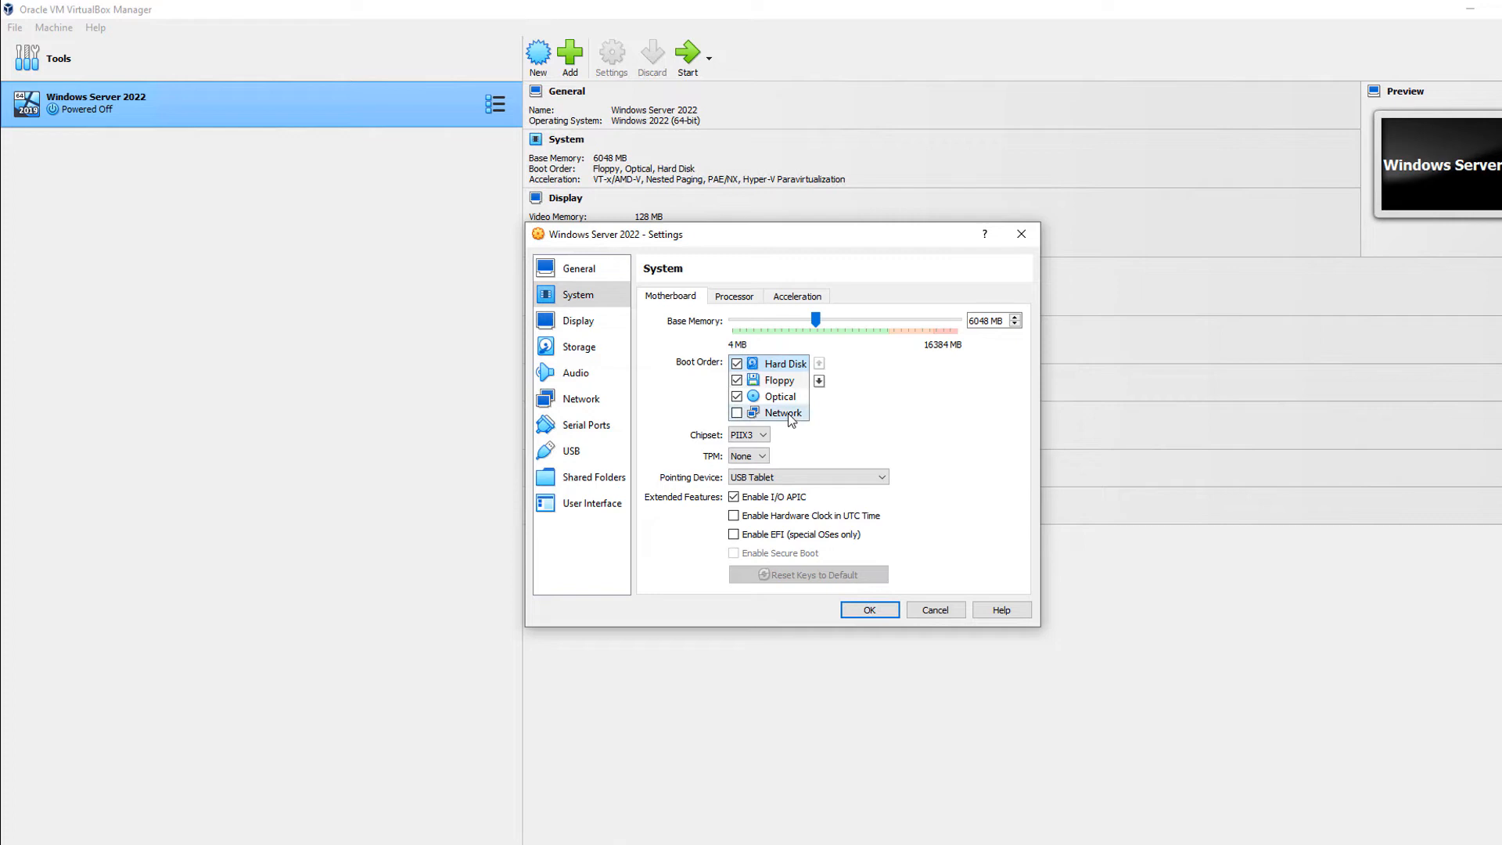
mouse_move(786, 417)
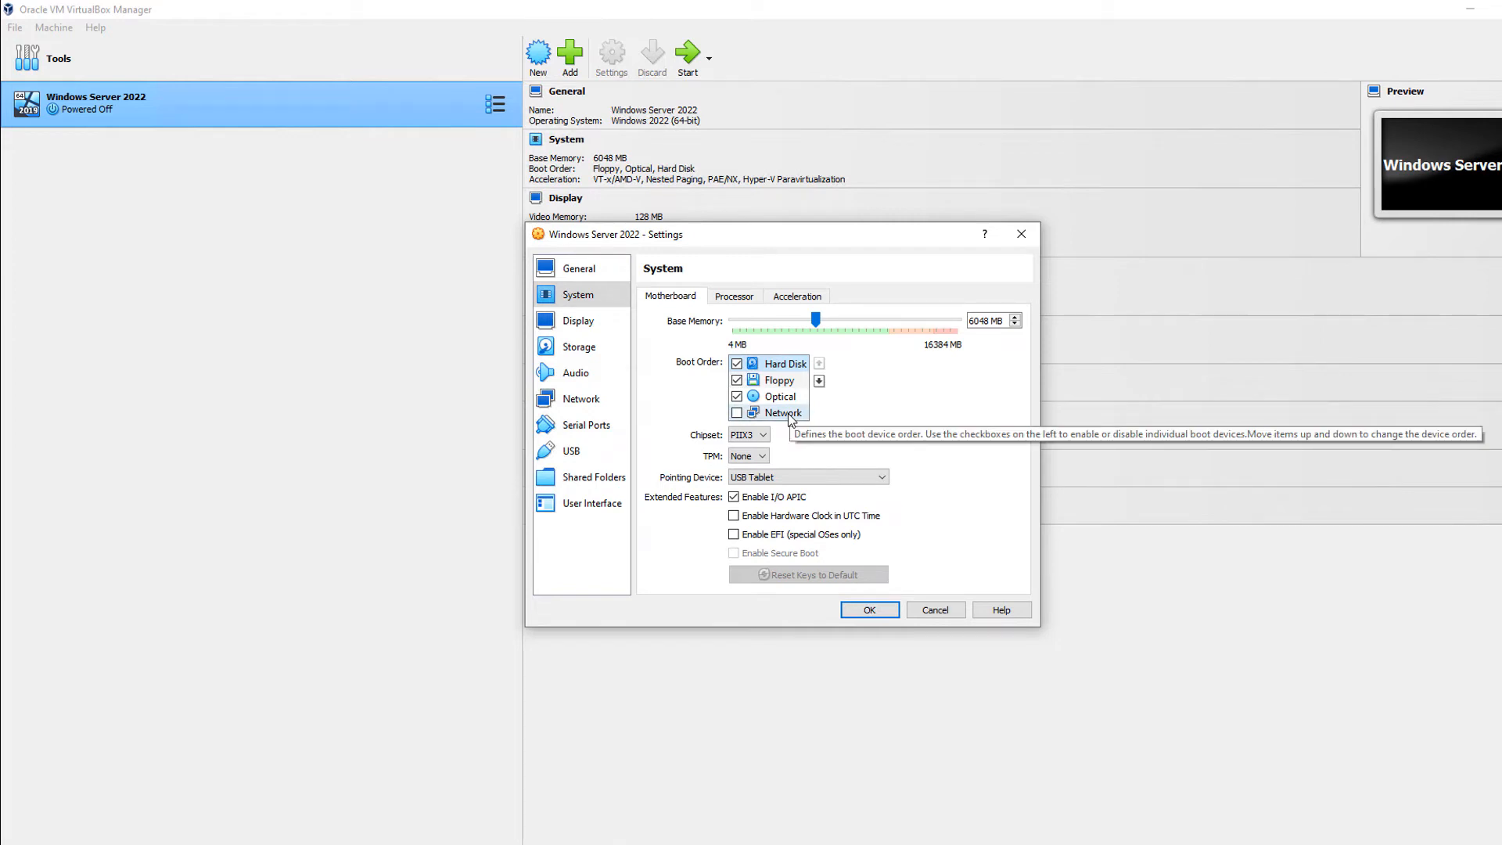
mouse_move(780, 424)
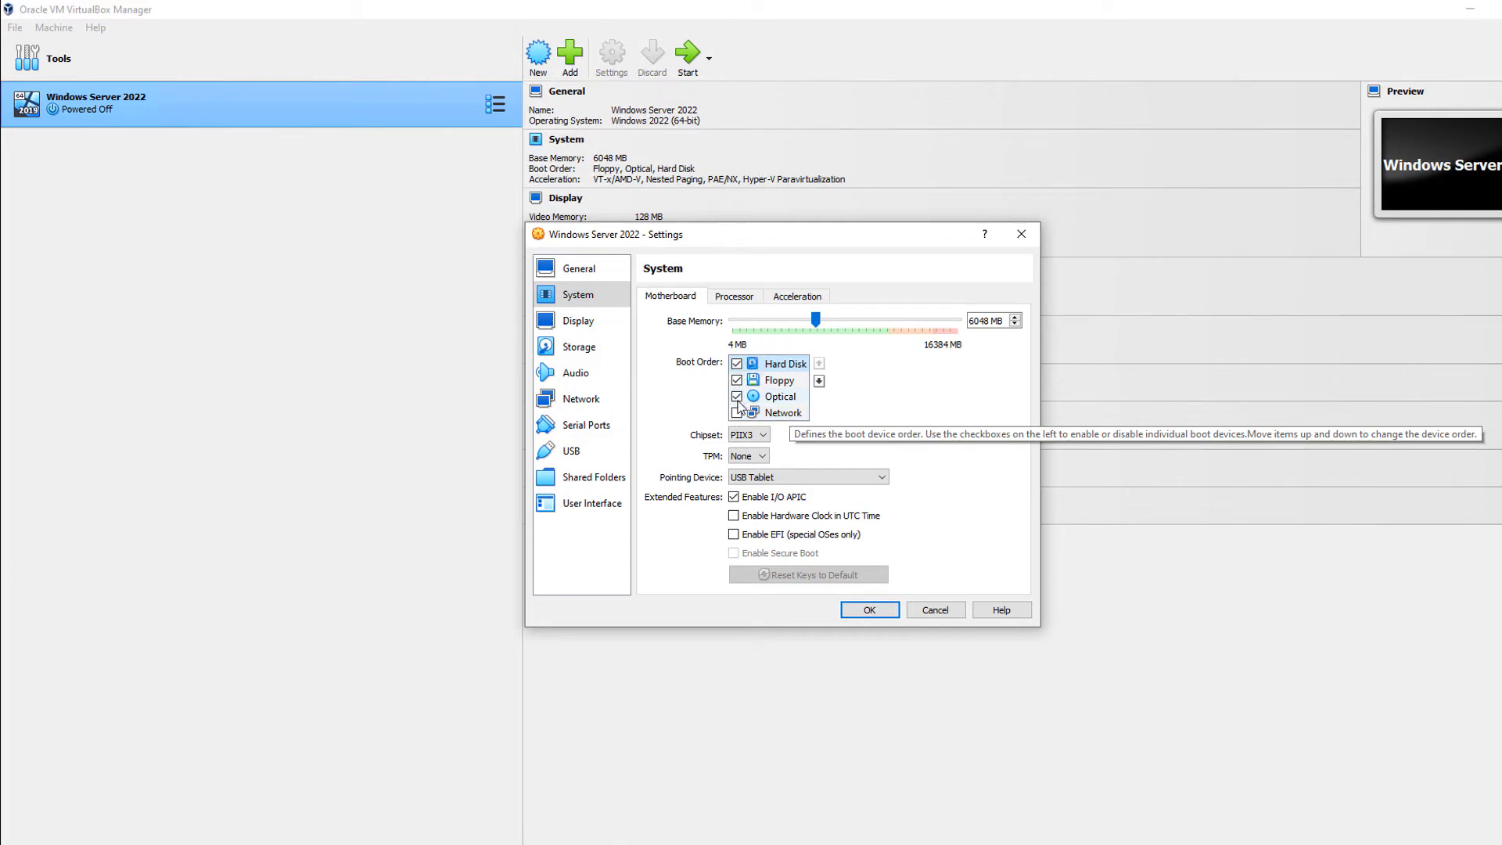
Disable Floppy, enable Network, and save the boot order Hard Disk, Optical, Network
left_click(737, 379)
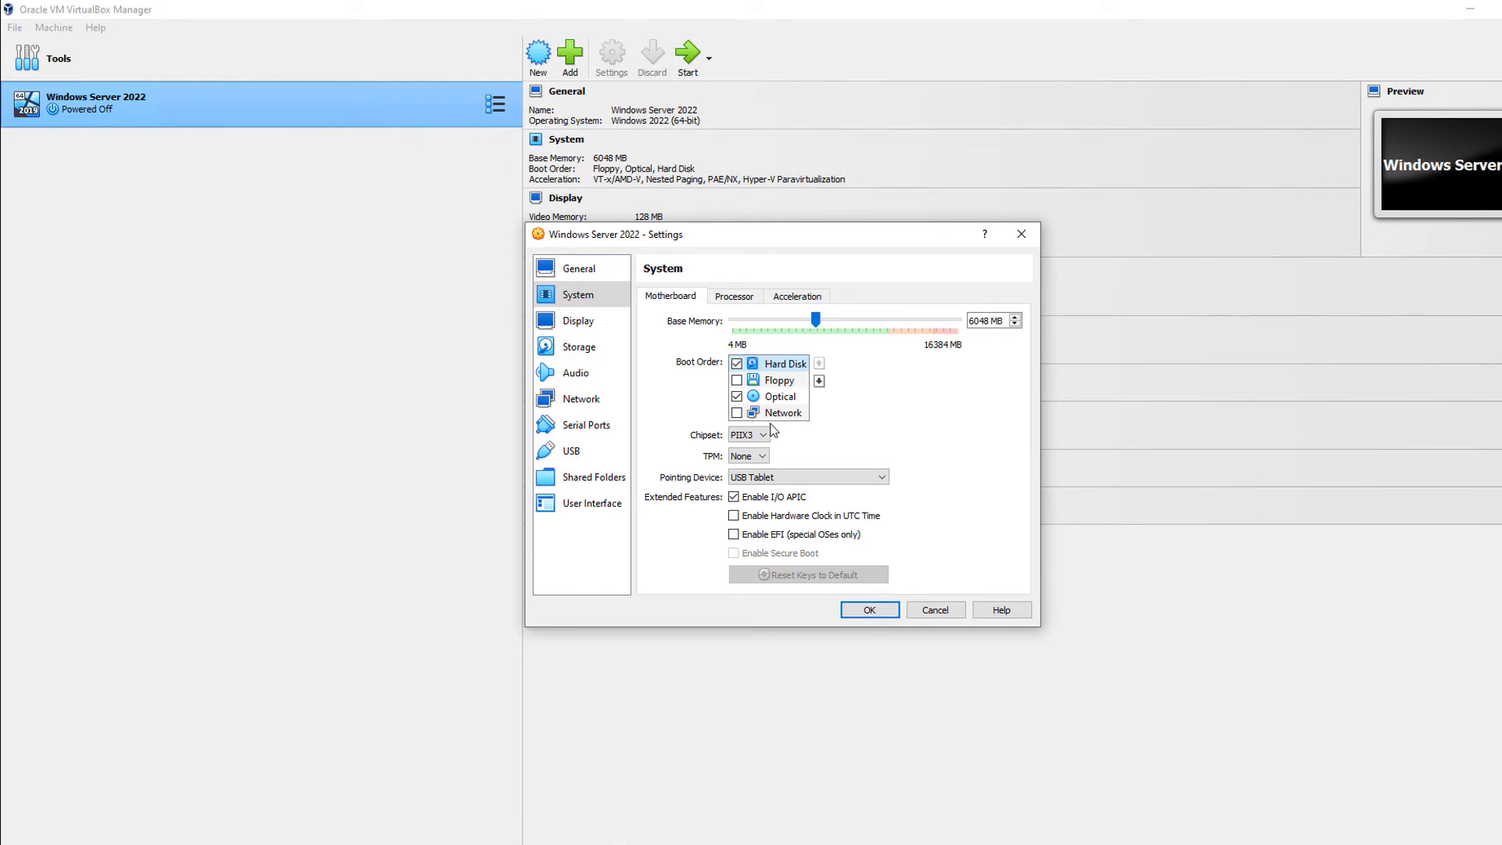
left_click(736, 413)
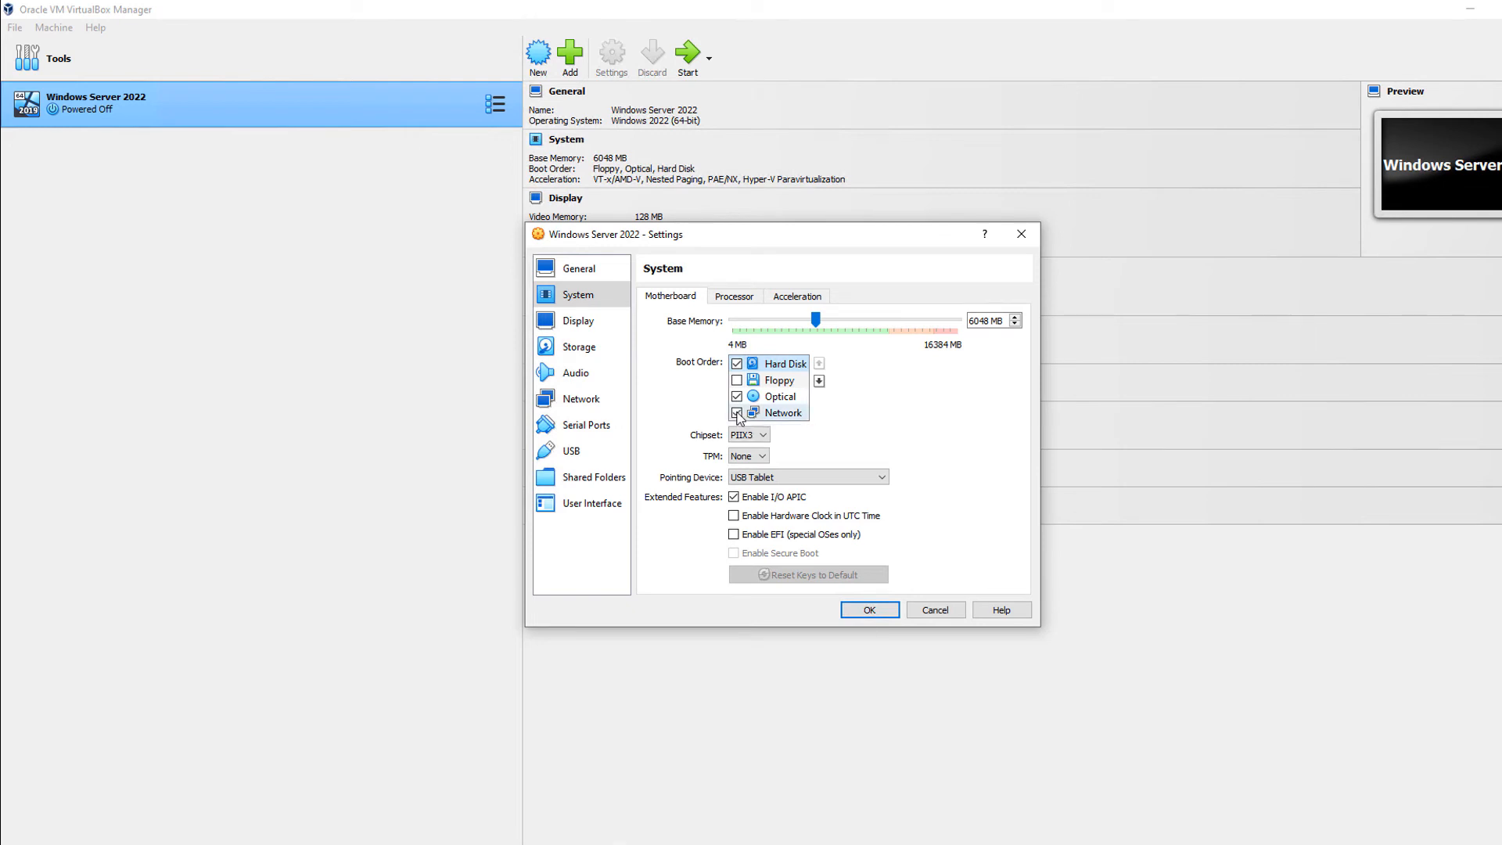
left_click(737, 412)
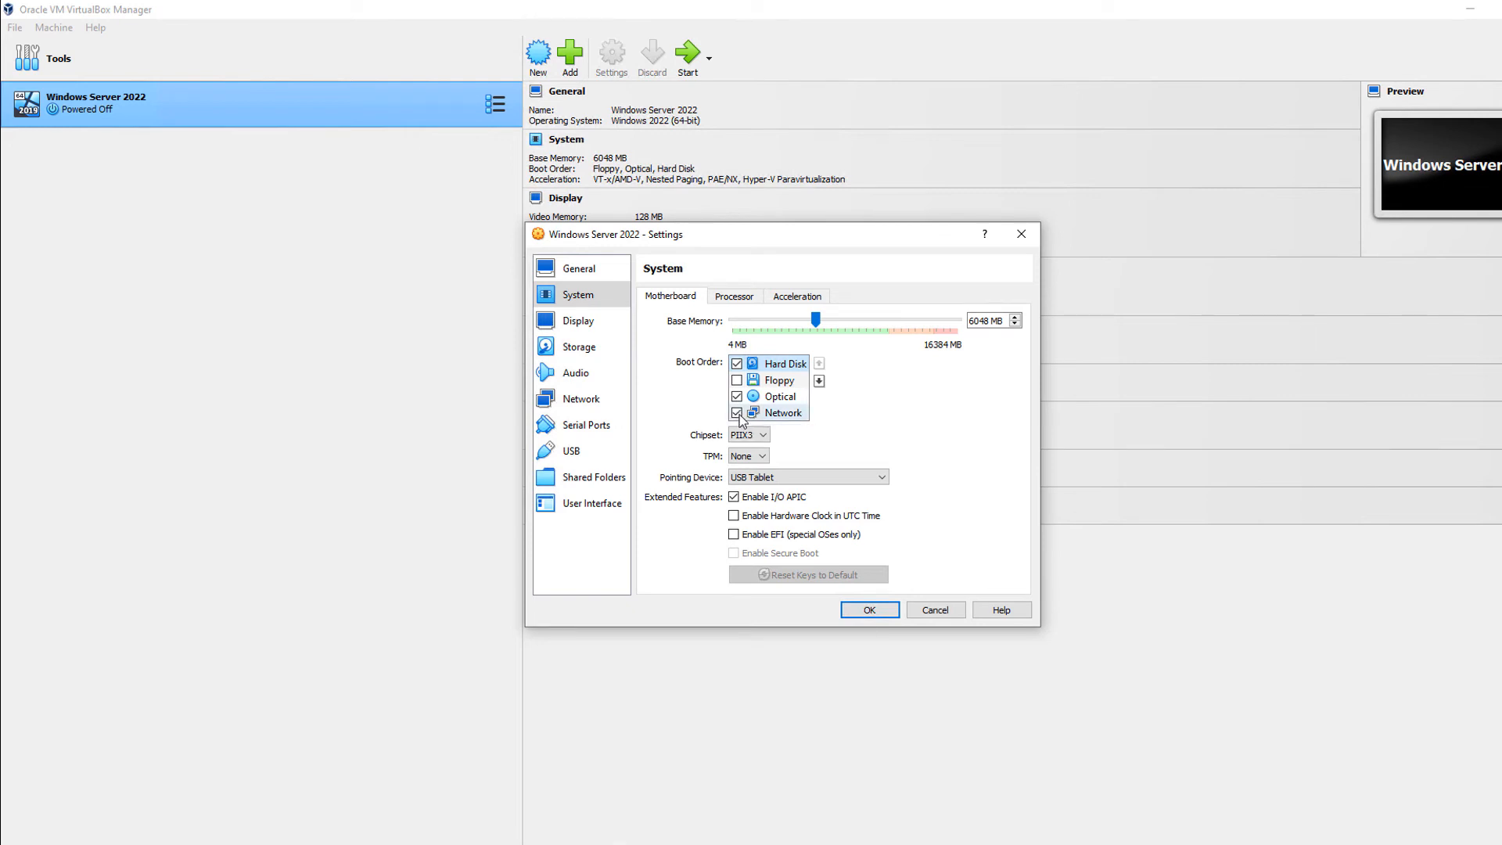
left_click(737, 413)
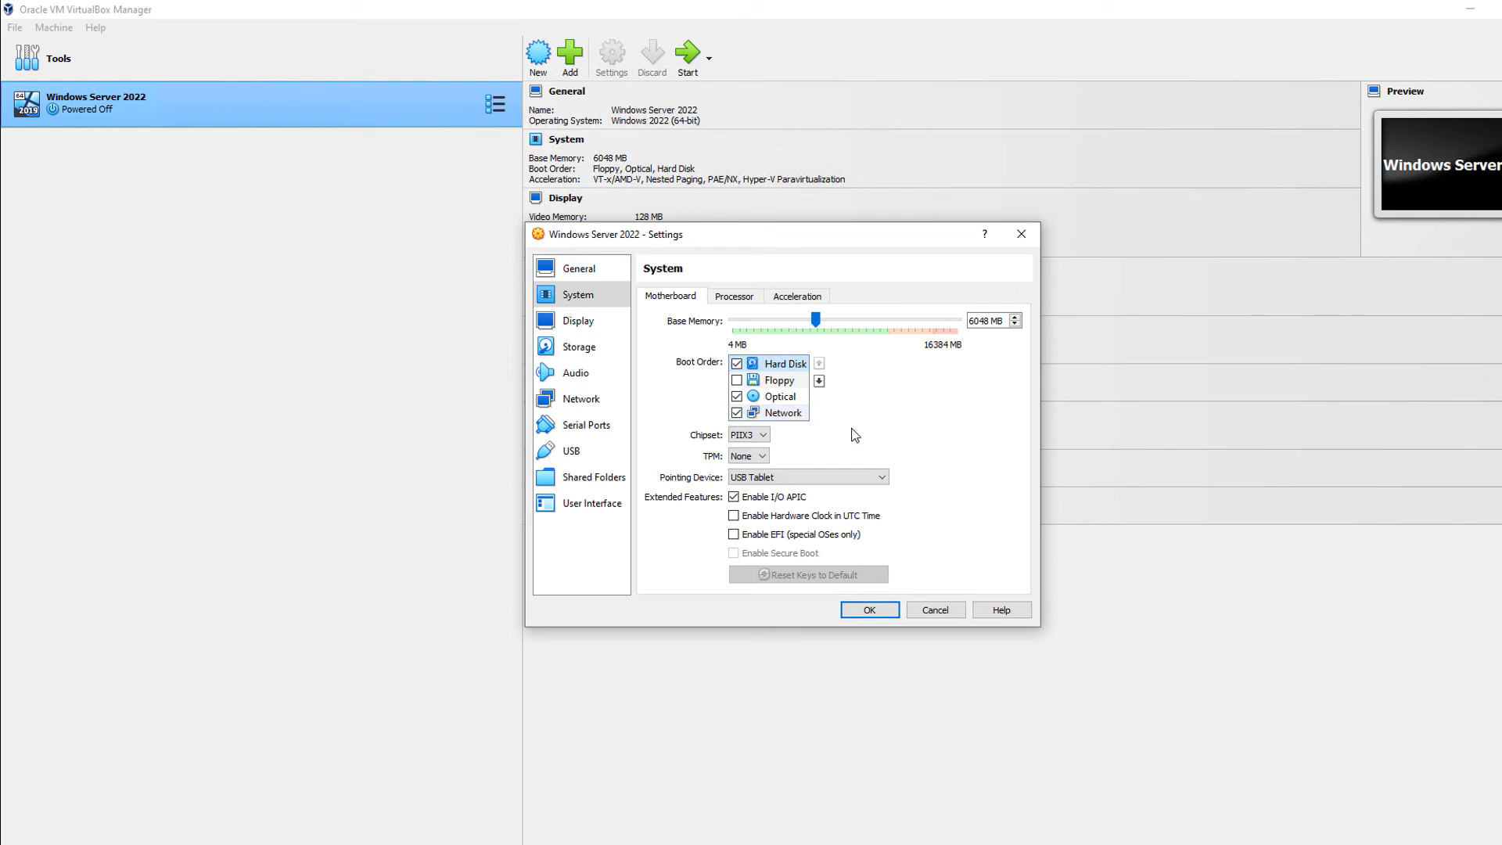
left_click(868, 609)
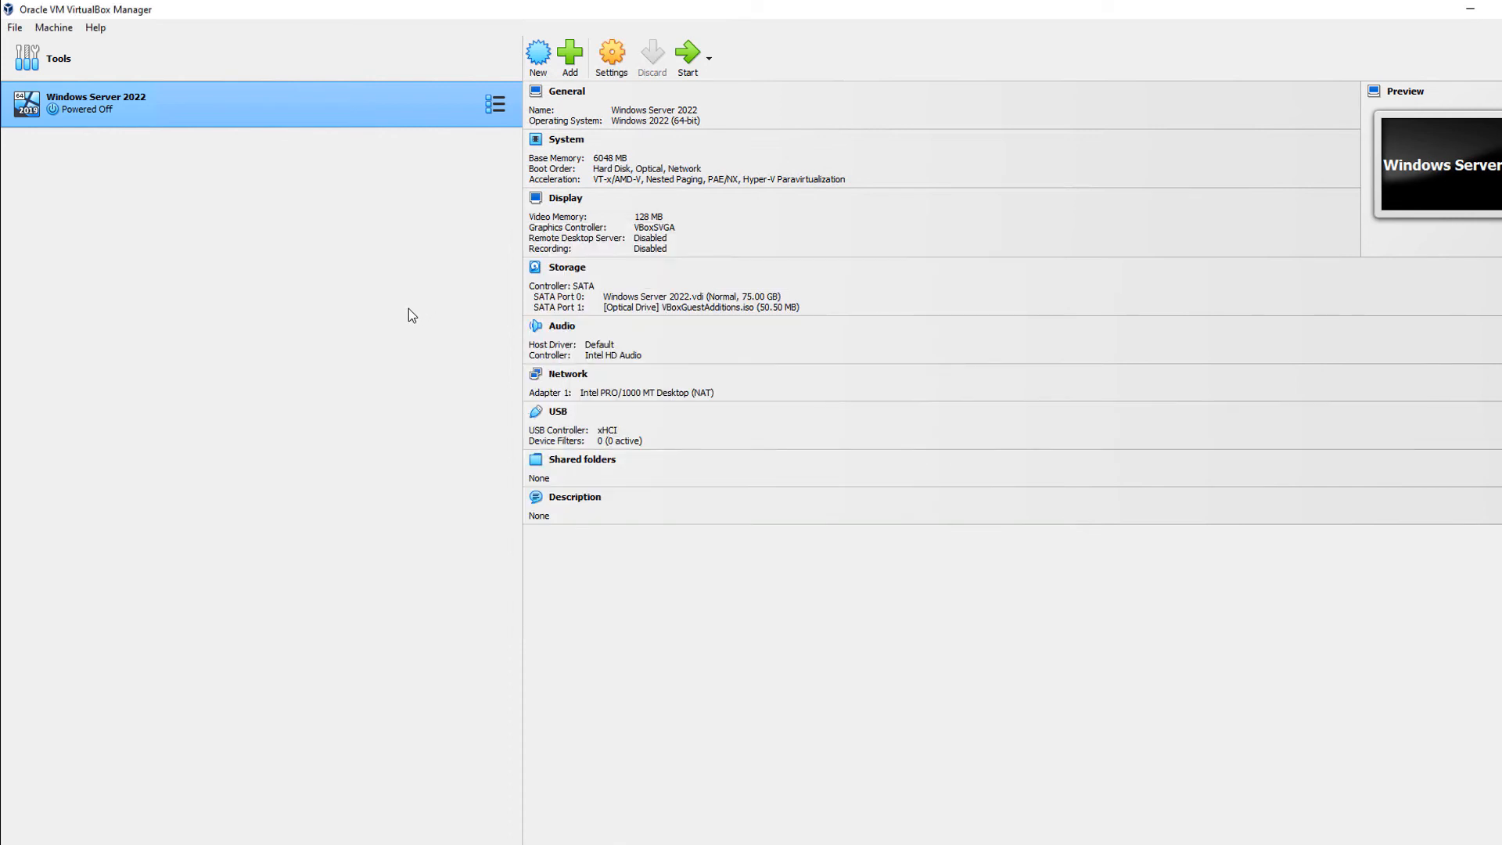